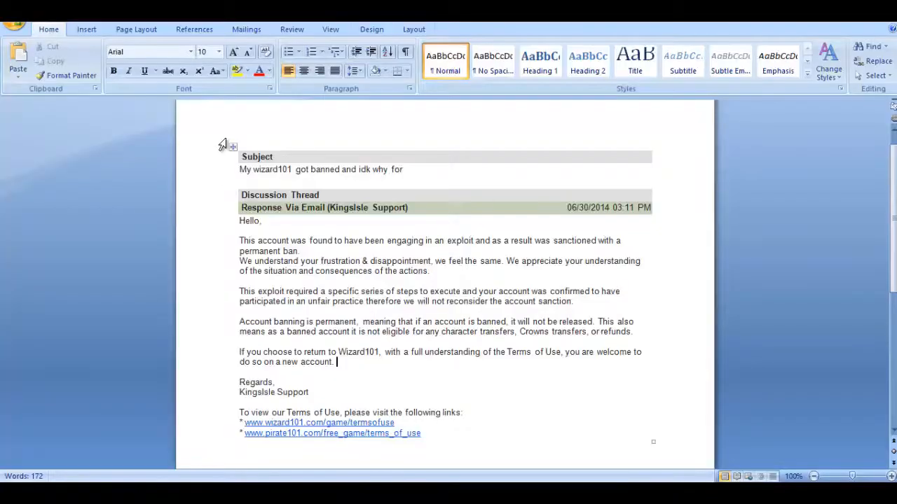
mouse_move(231, 180)
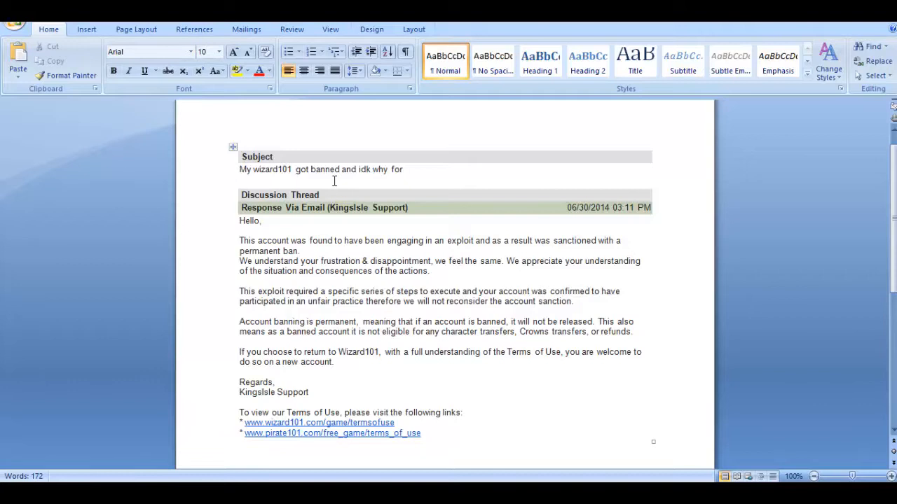
mouse_move(232, 213)
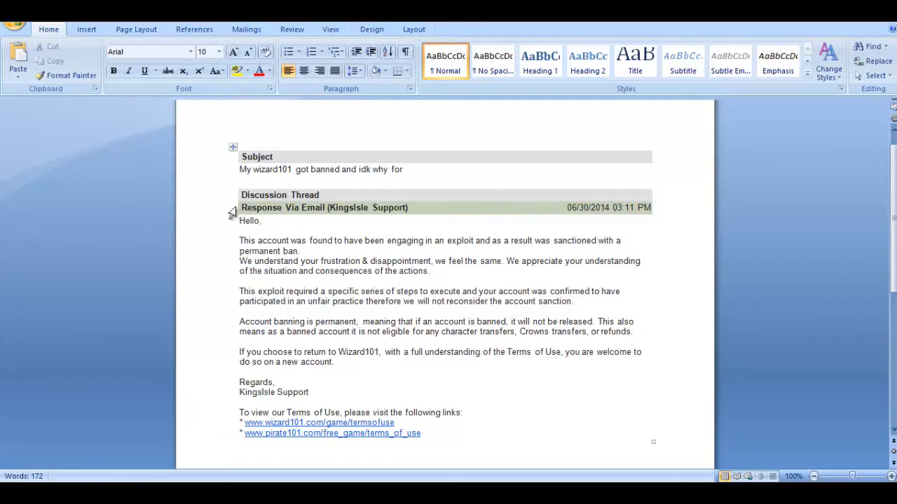
mouse_move(283, 250)
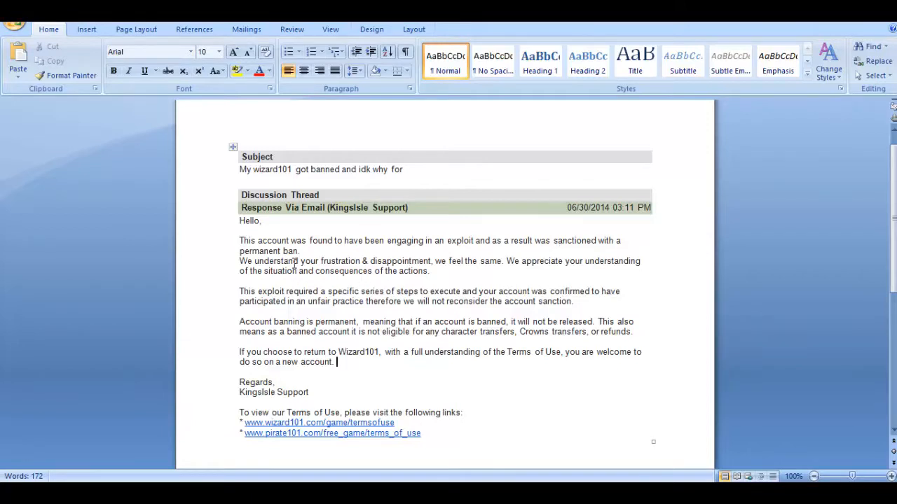
mouse_move(418, 189)
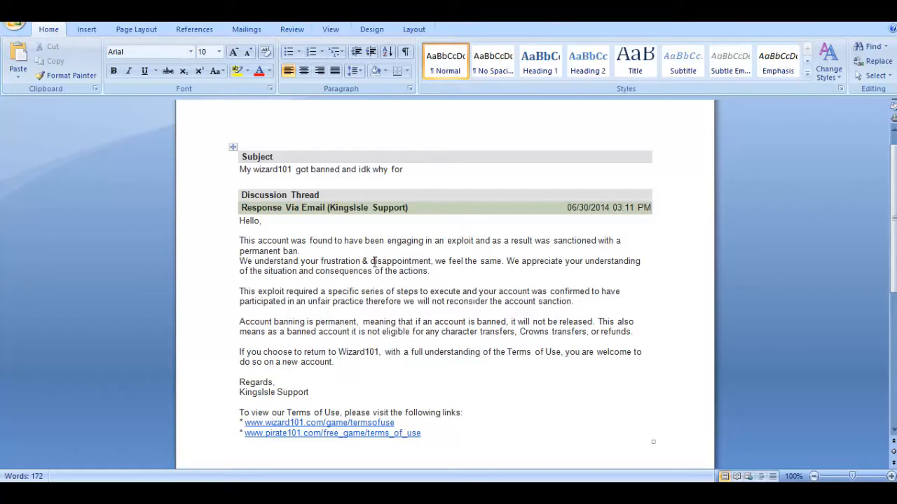
left_click(336, 362)
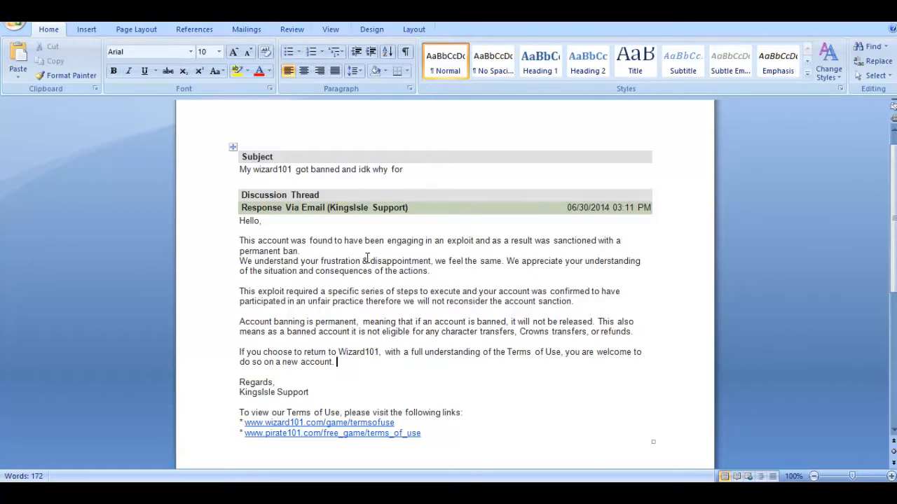
mouse_move(343, 266)
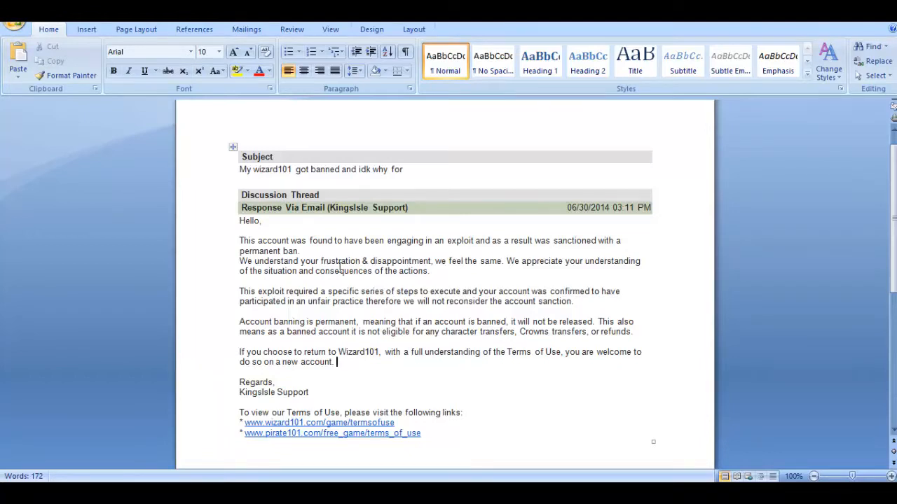
mouse_move(371, 229)
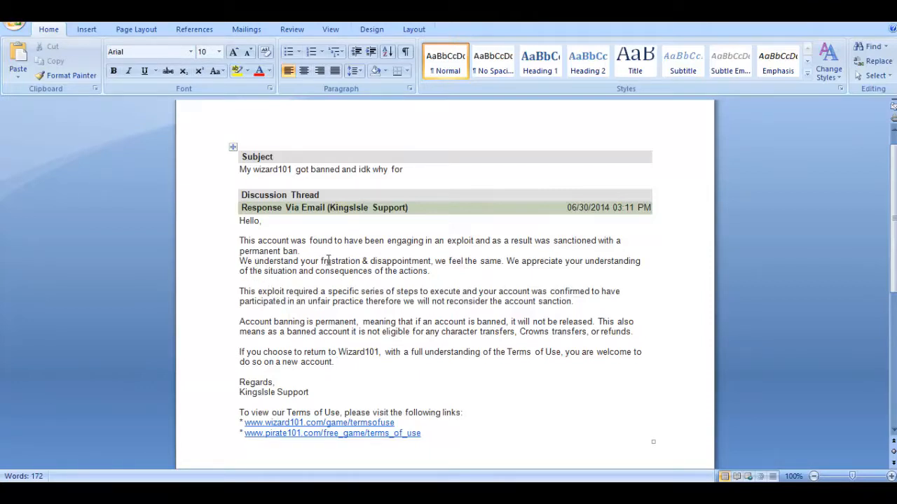
mouse_move(509, 262)
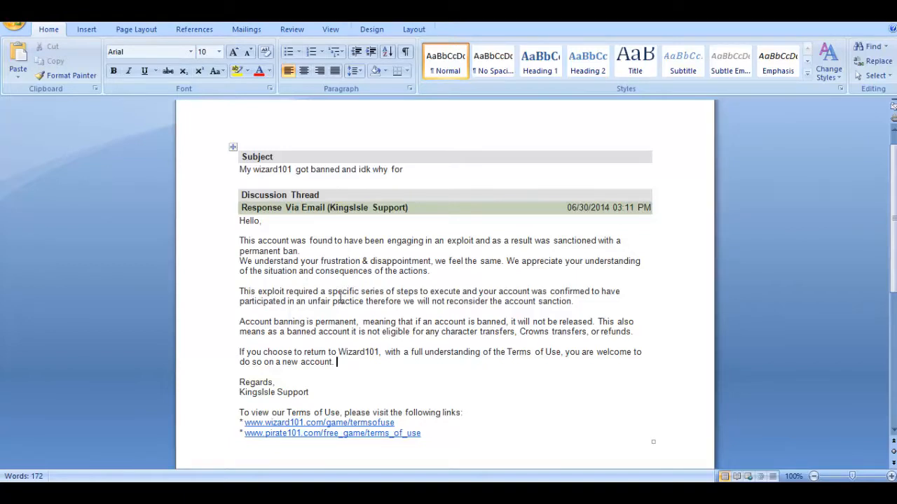
mouse_move(539, 292)
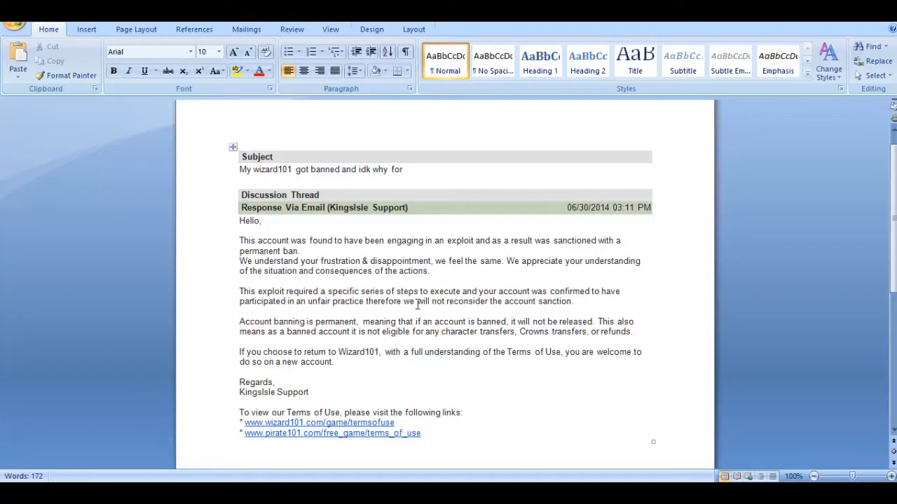
mouse_move(496, 303)
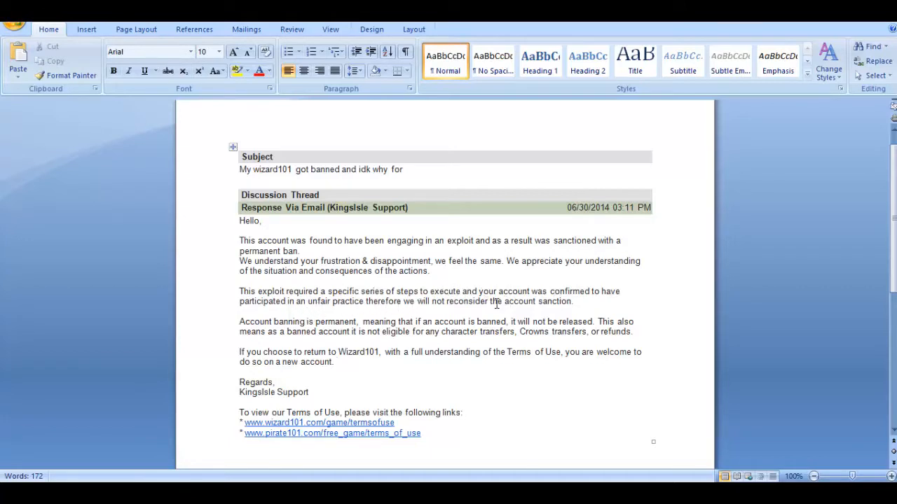